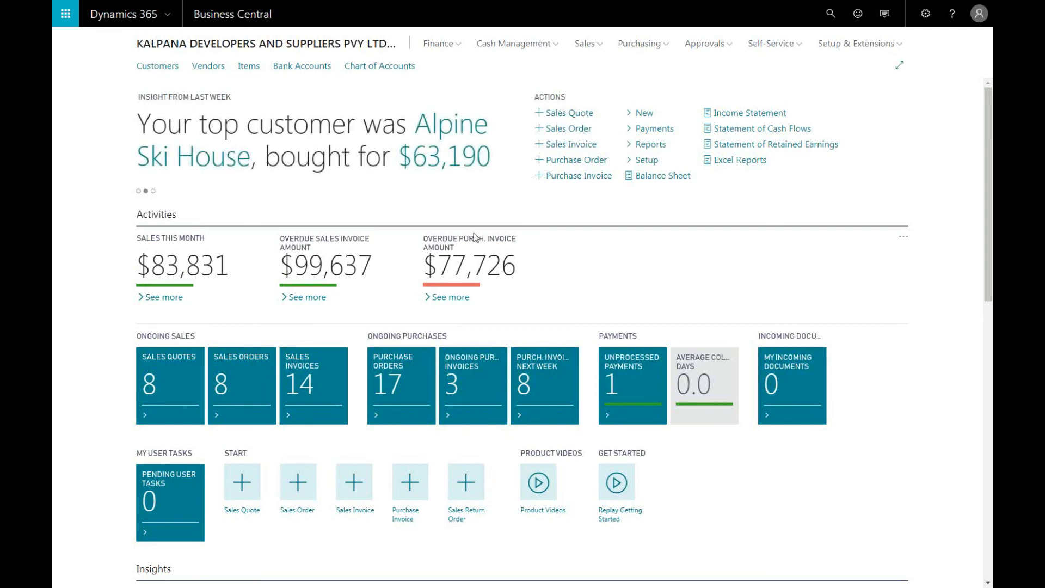
{"action": "mouse_move", "coordinate": [677, 247]}
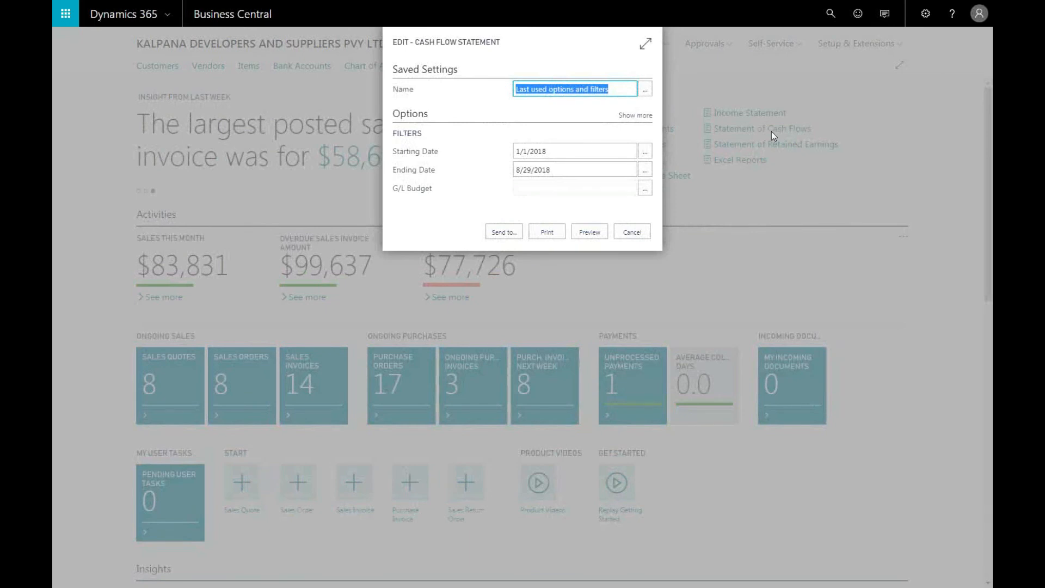
{"action": "mouse_move", "coordinate": [771, 135]}
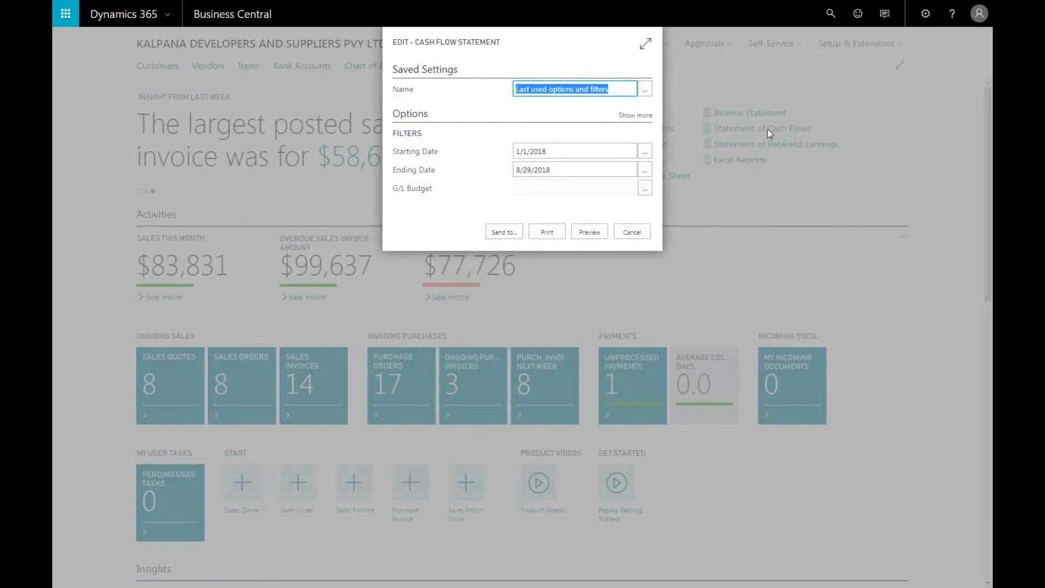
- Start Send to… for the Cash Flow Statement, then cancel the file-type choice to return home
{"action": "left_click", "coordinate": [589, 232]}
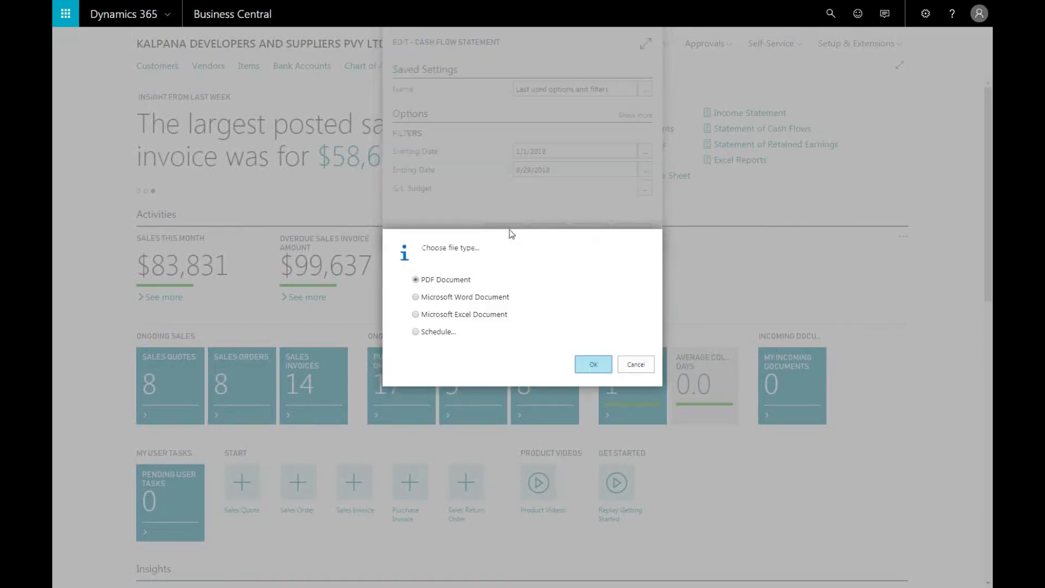
{"action": "mouse_move", "coordinate": [492, 314]}
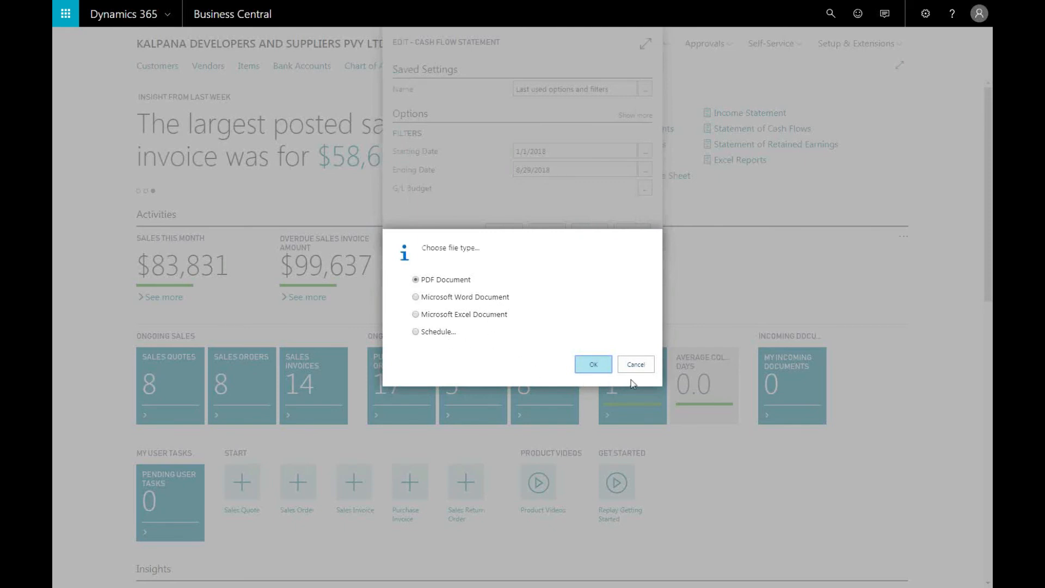
{"action": "left_click", "coordinate": [635, 364]}
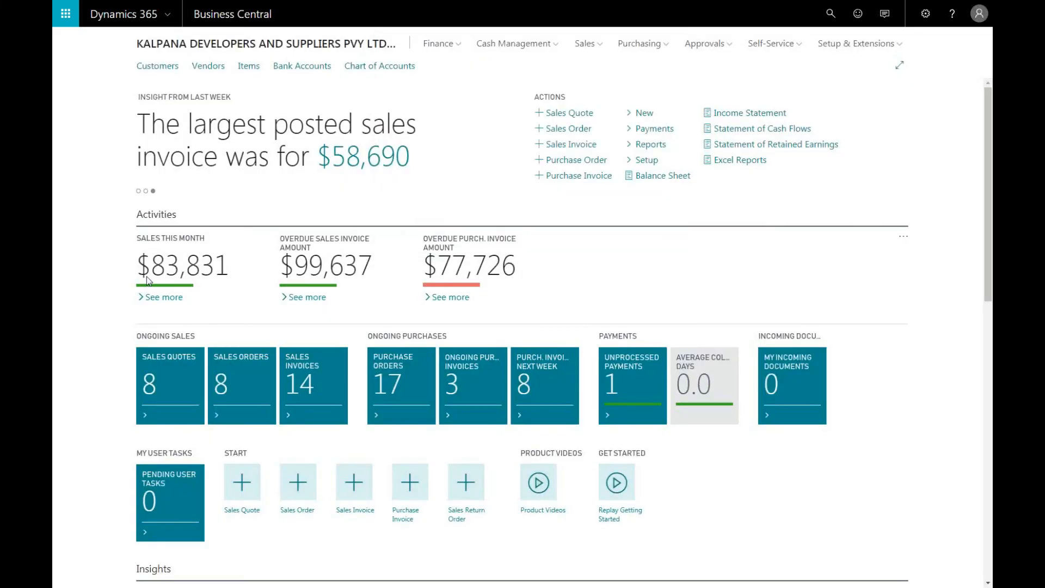
{"action": "mouse_move", "coordinate": [812, 20]}
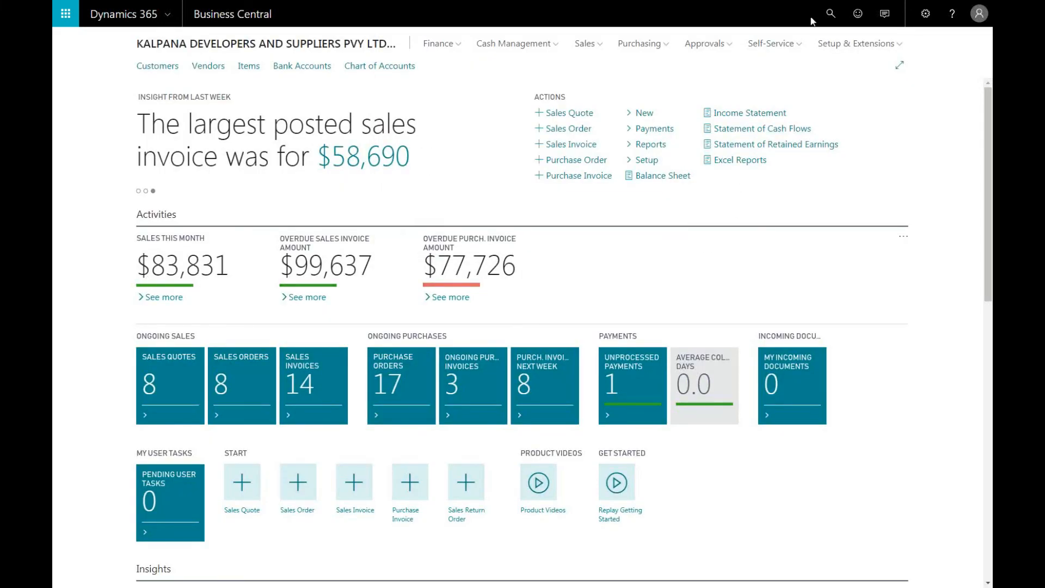
- Search for 'reports', then 'Aged', and select the Aged Accounts Payable report request
{"action": "left_click", "coordinate": [831, 13]}
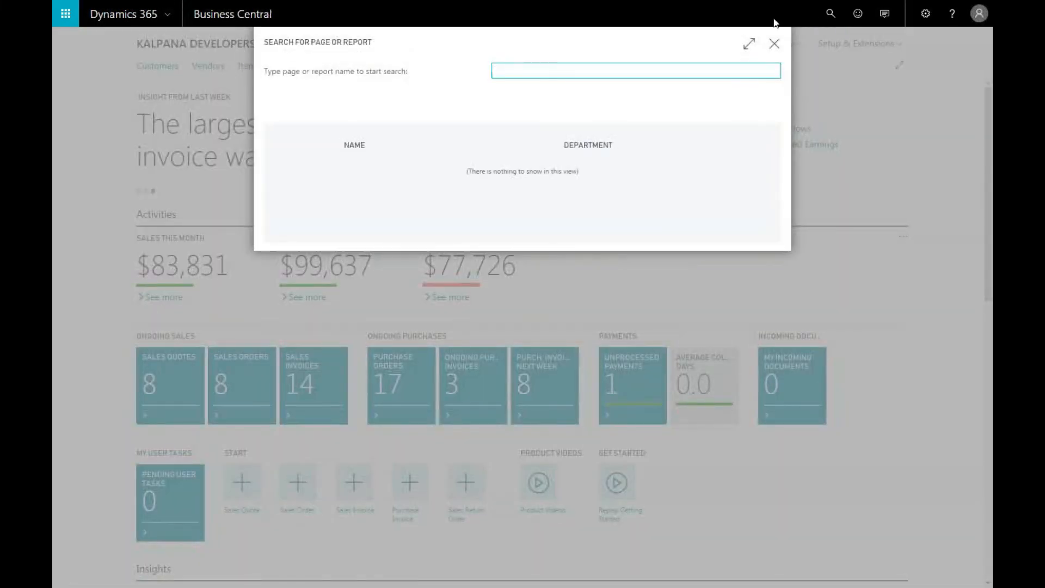
{"action": "type", "text": "1"}
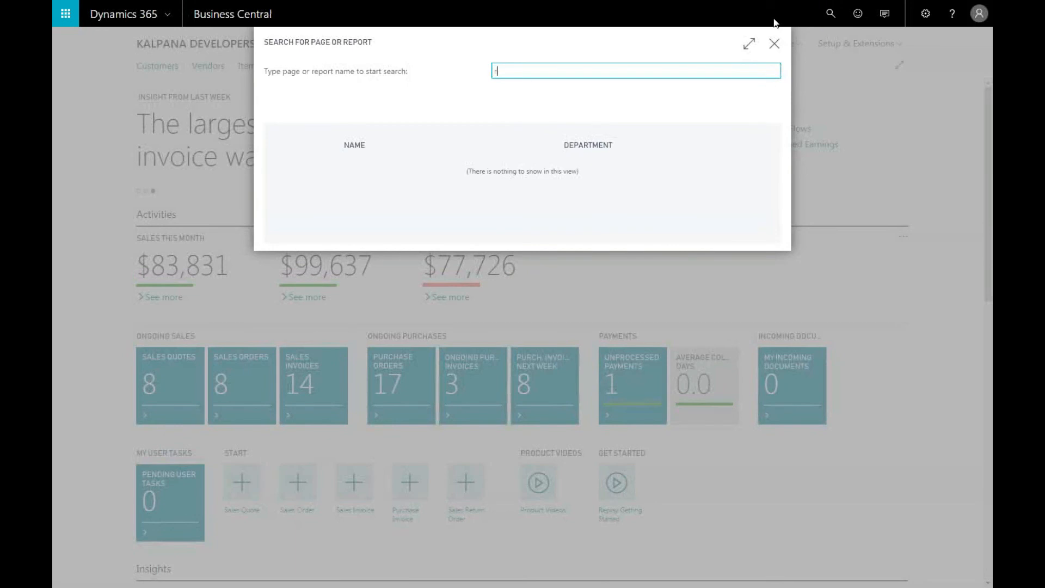
{"action": "type", "text": "reports"}
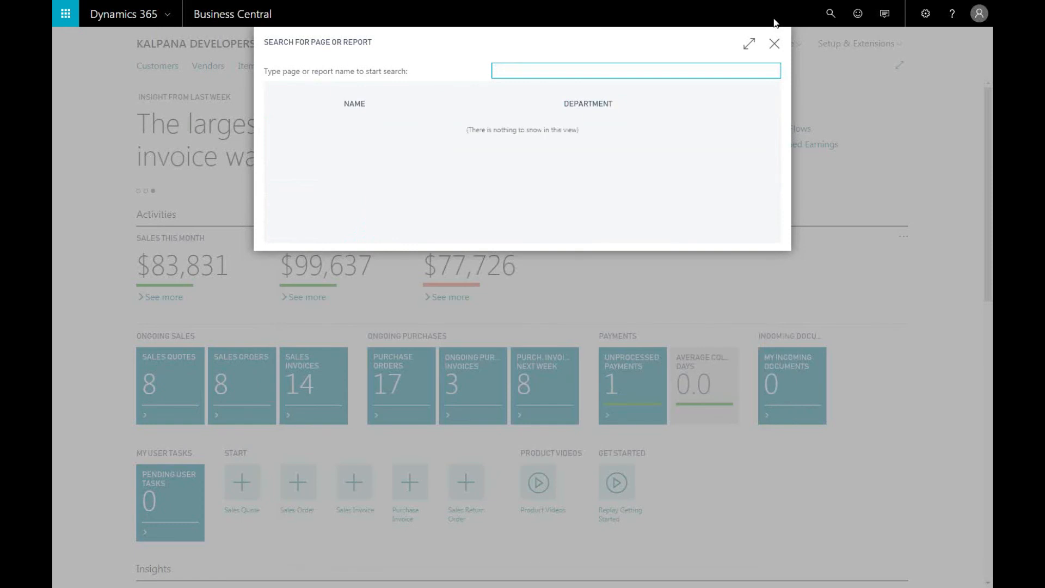
{"action": "left_click", "coordinate": [634, 71]}
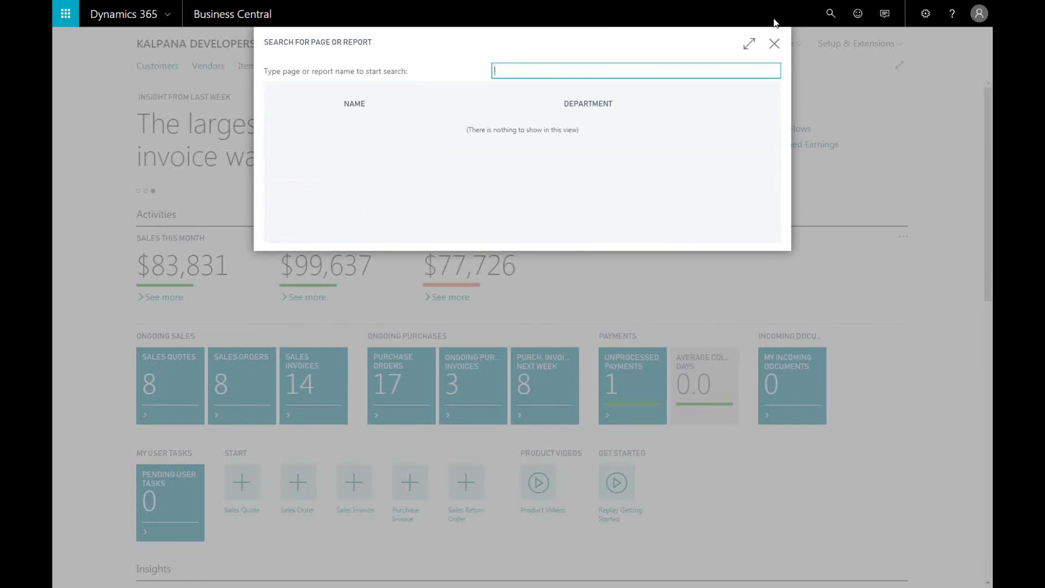
{"action": "type", "text": "Aged accounts"}
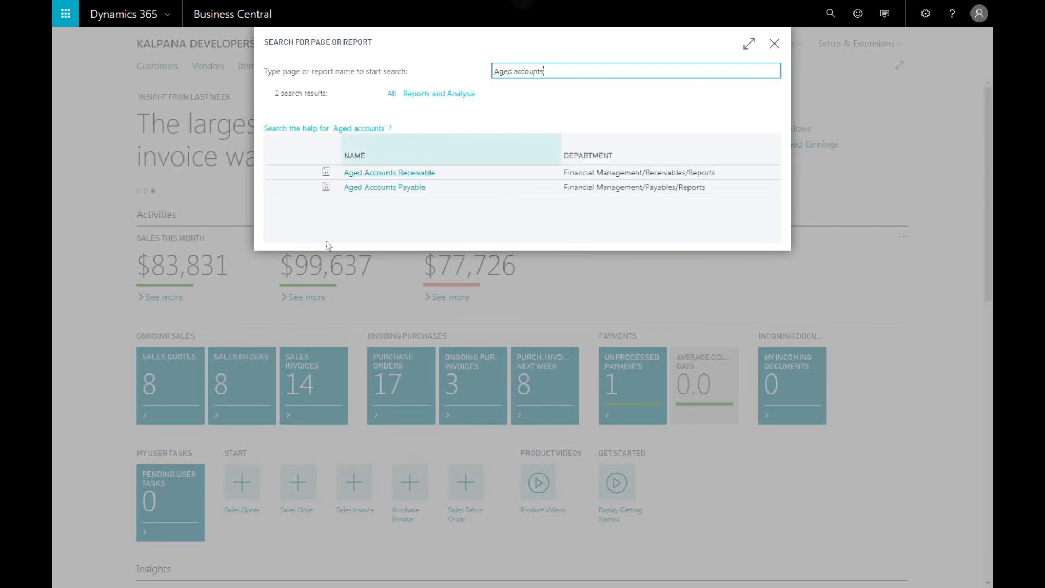
{"action": "left_click", "coordinate": [384, 186]}
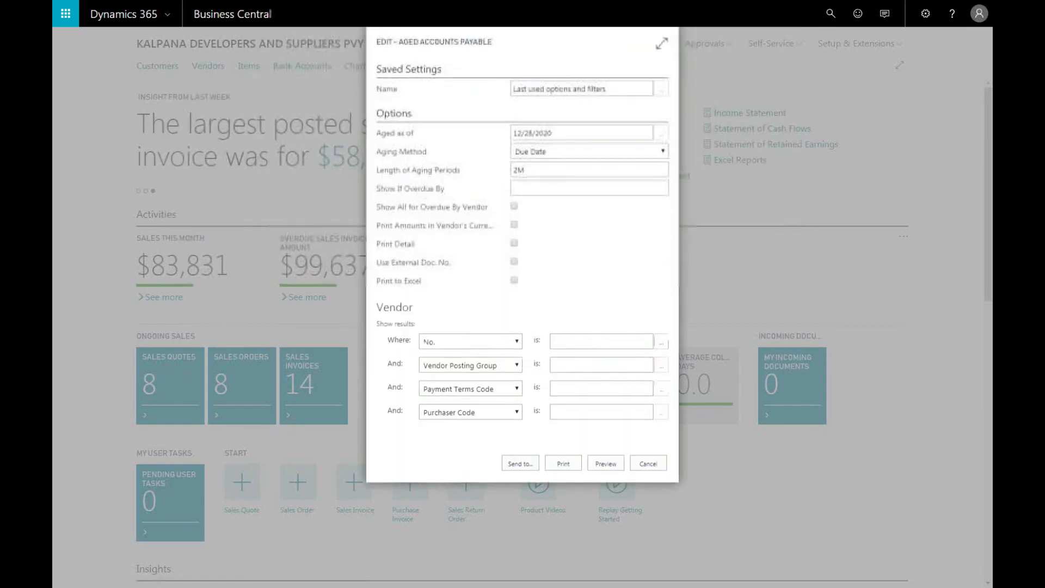
{"action": "left_click", "coordinate": [583, 133]}
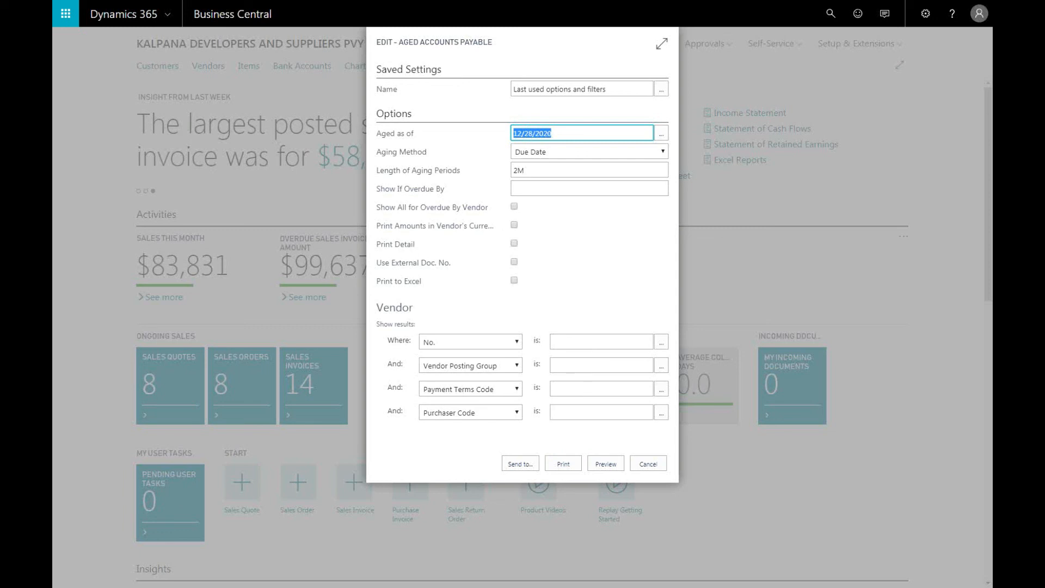
{"action": "left_click", "coordinate": [558, 133]}
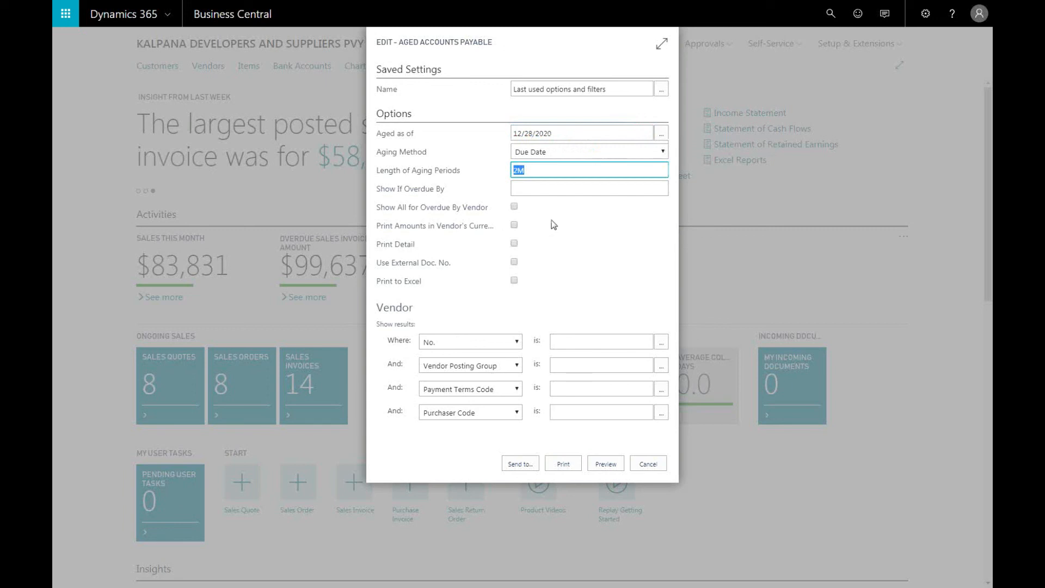
{"action": "mouse_move", "coordinate": [553, 240]}
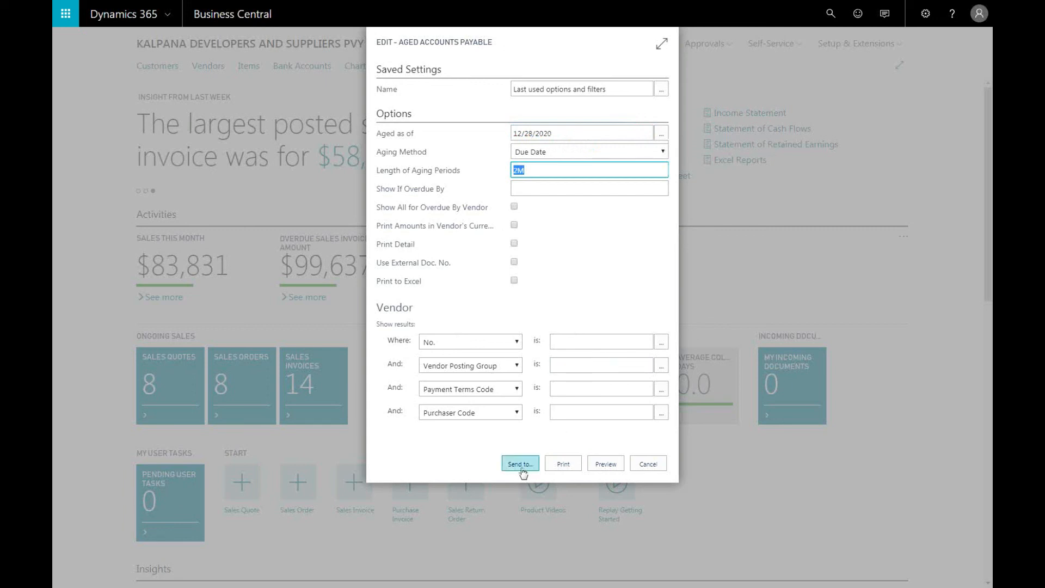
{"action": "left_click", "coordinate": [520, 463]}
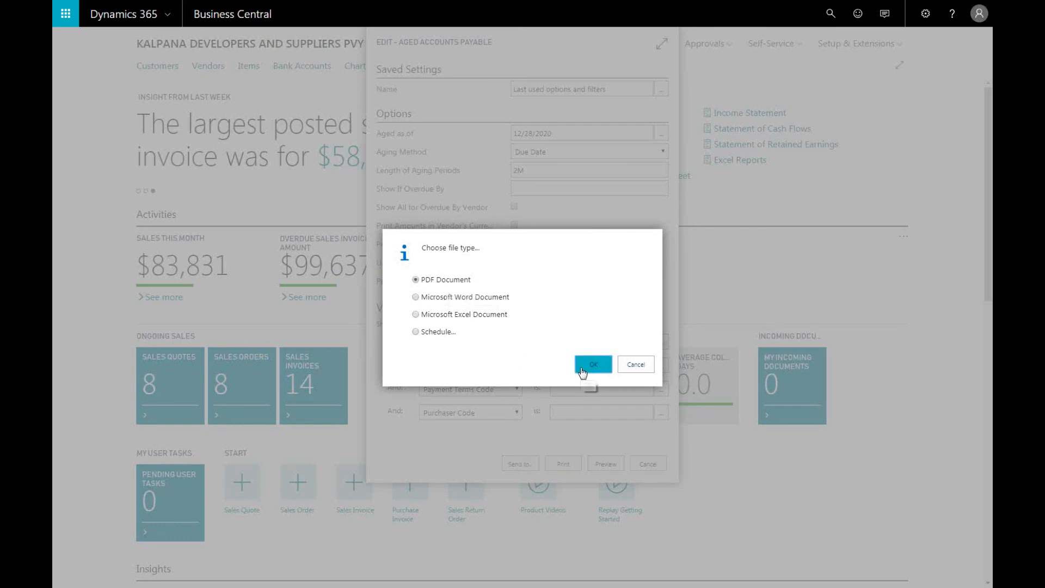
- Export the Aged Accounts Payable report as a PDF Document
{"action": "left_click", "coordinate": [592, 364]}
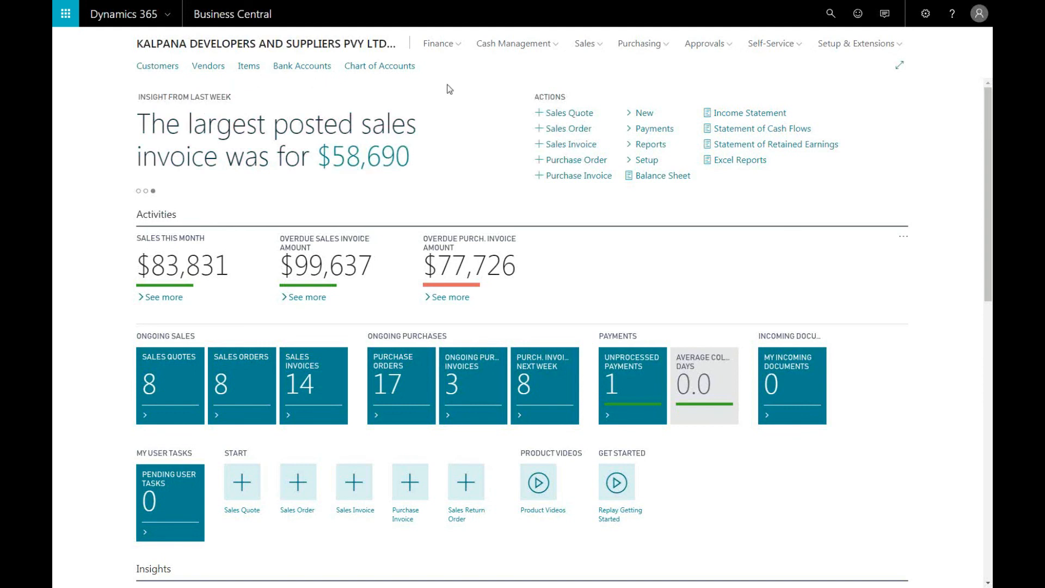
{"action": "mouse_move", "coordinate": [220, 139]}
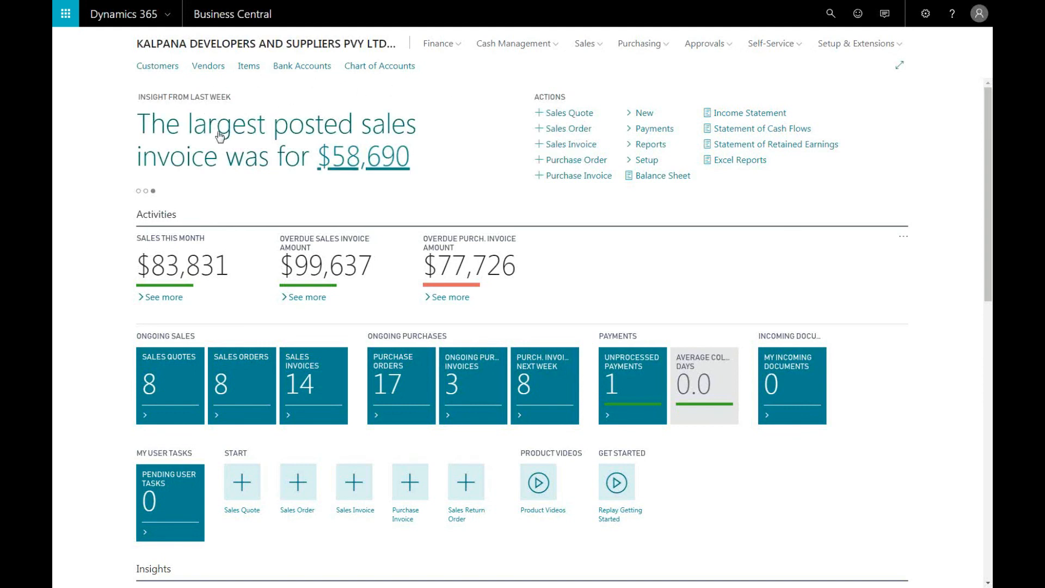
{"action": "mouse_move", "coordinate": [244, 85]}
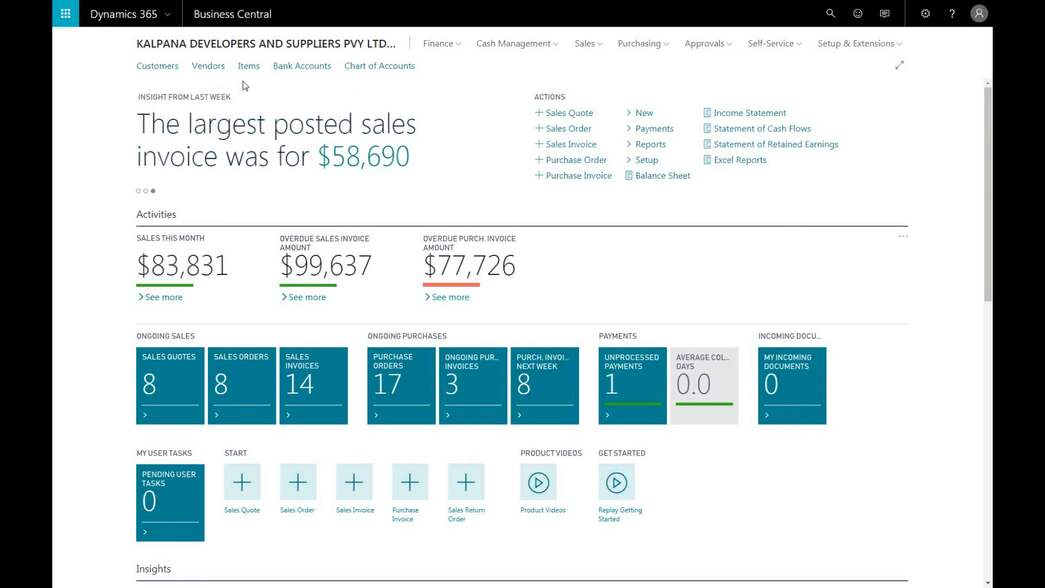
{"action": "mouse_move", "coordinate": [158, 66]}
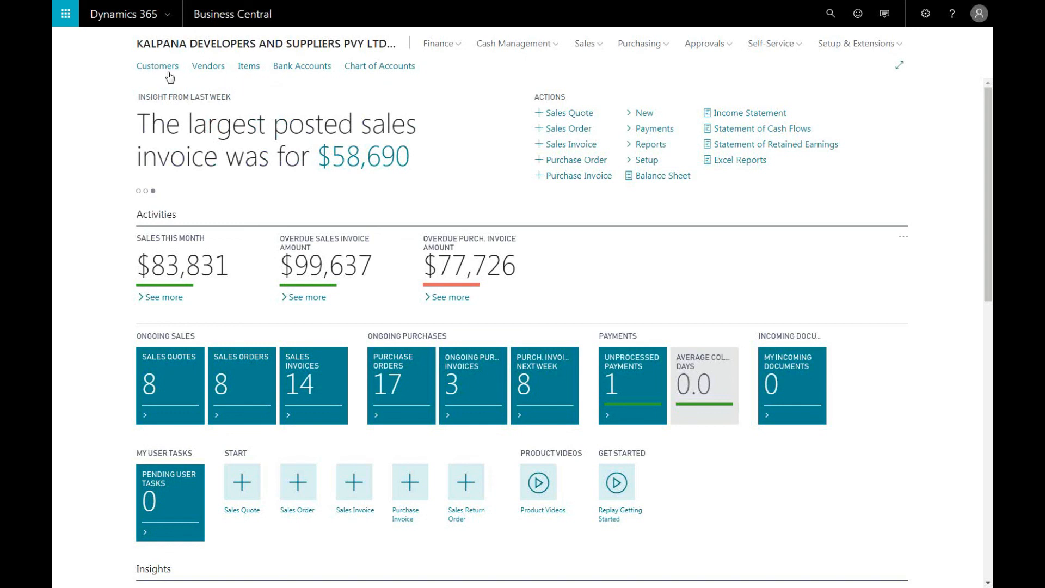
- Show the Customers list from the Role Center navigation bar
{"action": "left_click", "coordinate": [156, 66]}
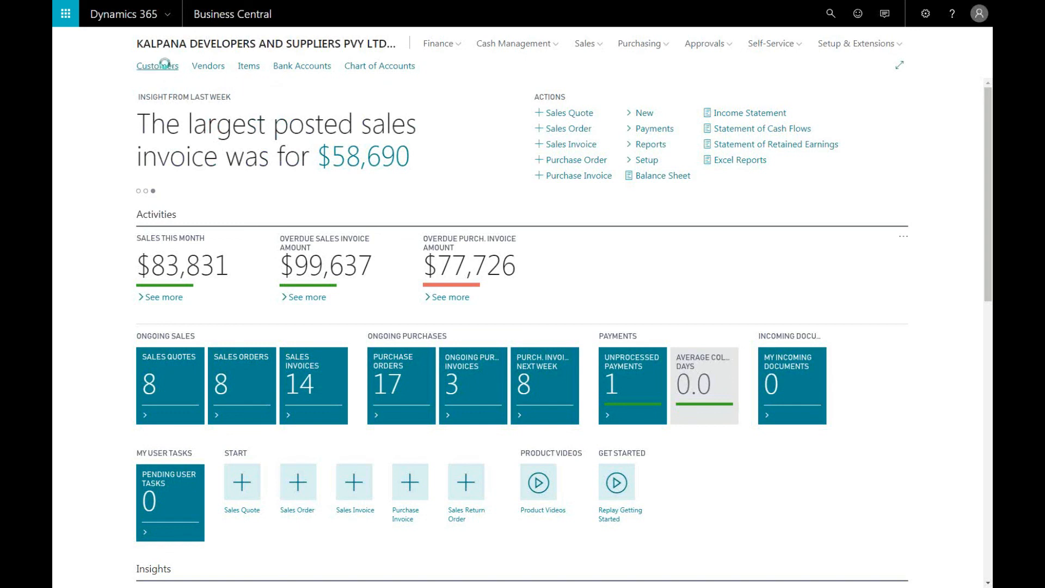
{"action": "left_click", "coordinate": [157, 65]}
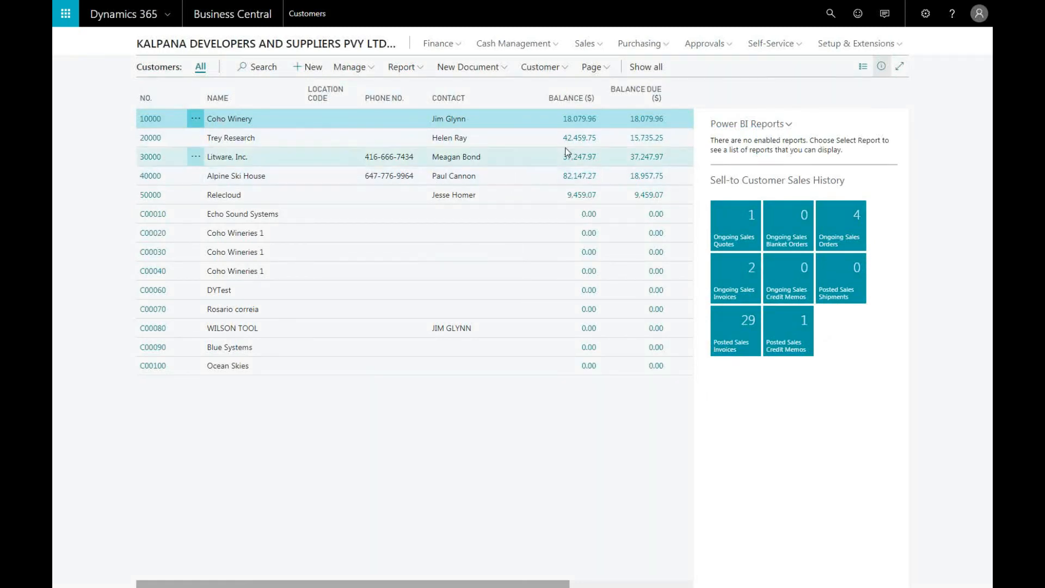
- Start the customer Statement report and filter No. to customer 20000 (Trey Research)
{"action": "left_click", "coordinate": [402, 67]}
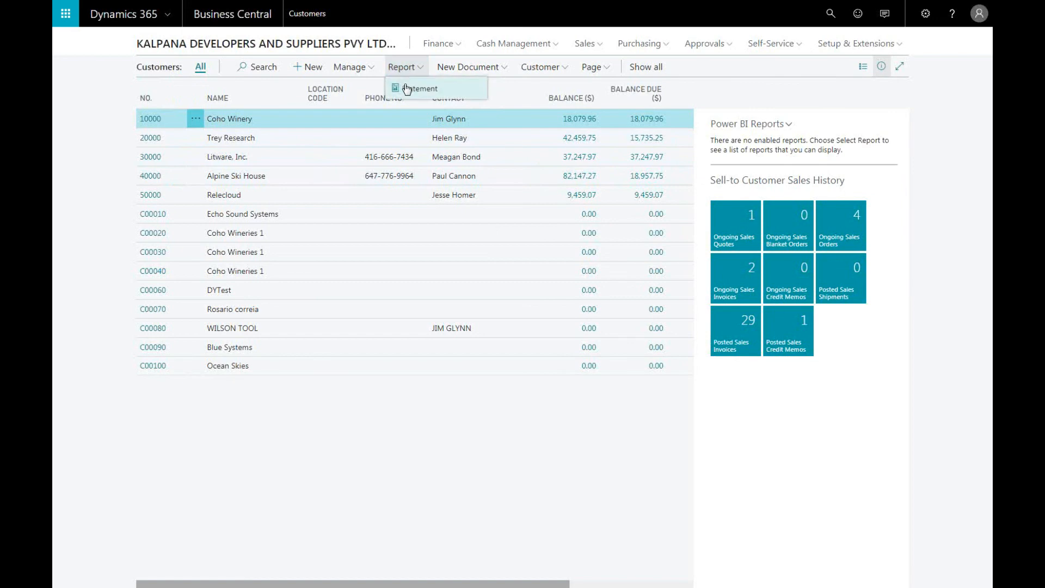
{"action": "left_click", "coordinate": [420, 88]}
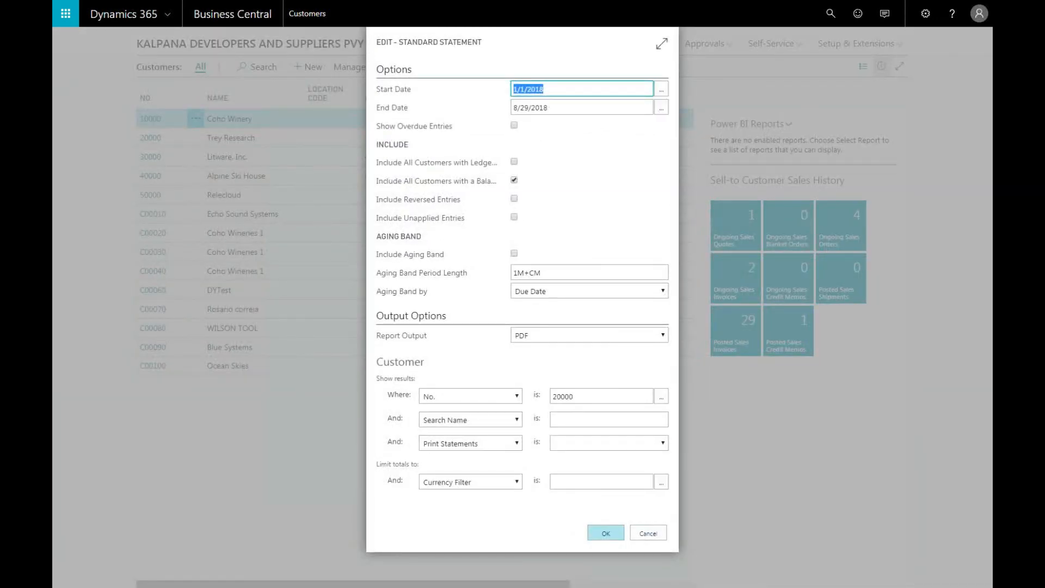
{"action": "mouse_move", "coordinate": [559, 120]}
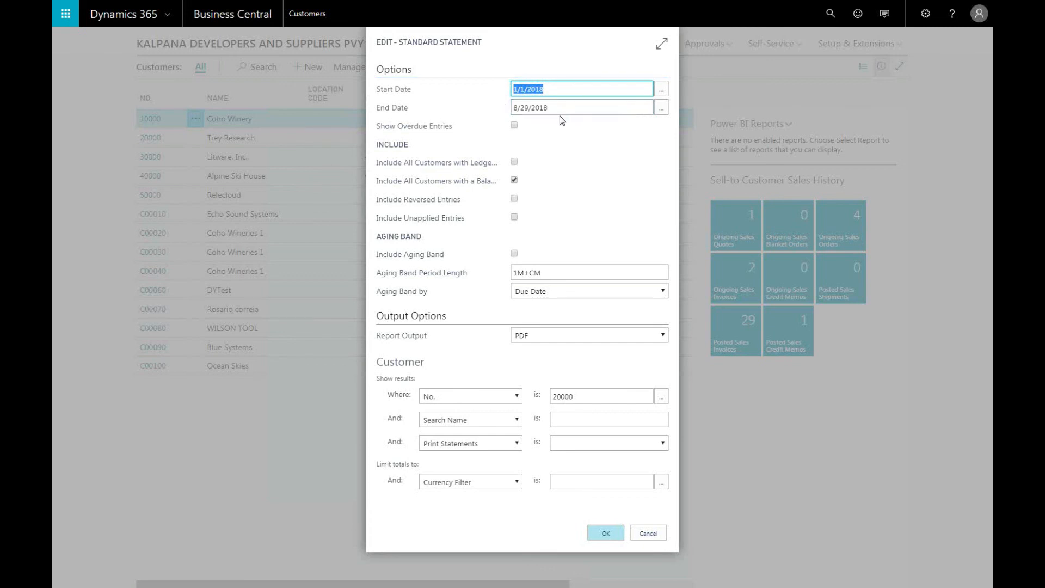
{"action": "left_click", "coordinate": [600, 397]}
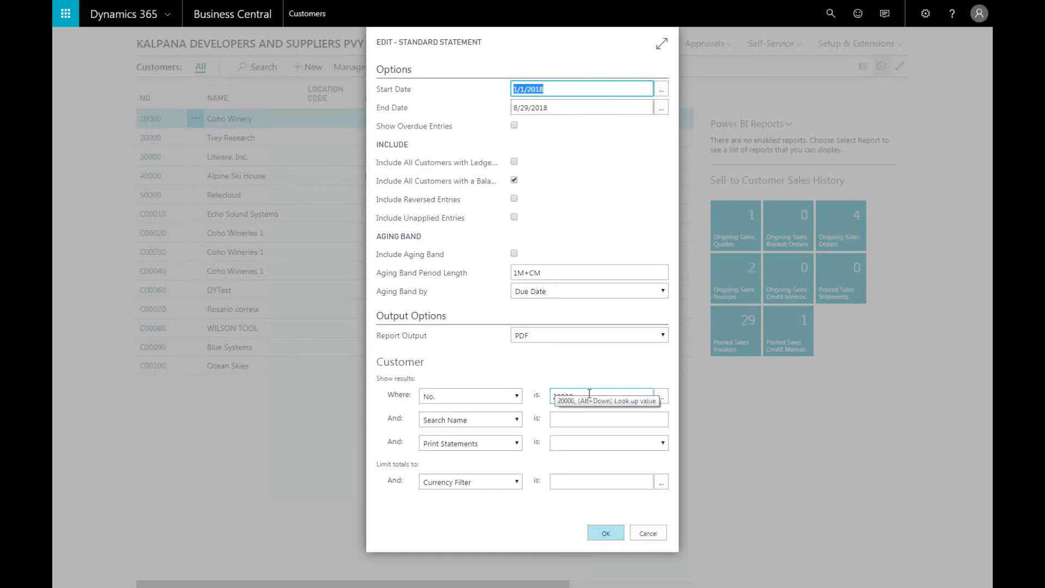
{"action": "type", "text": "20"}
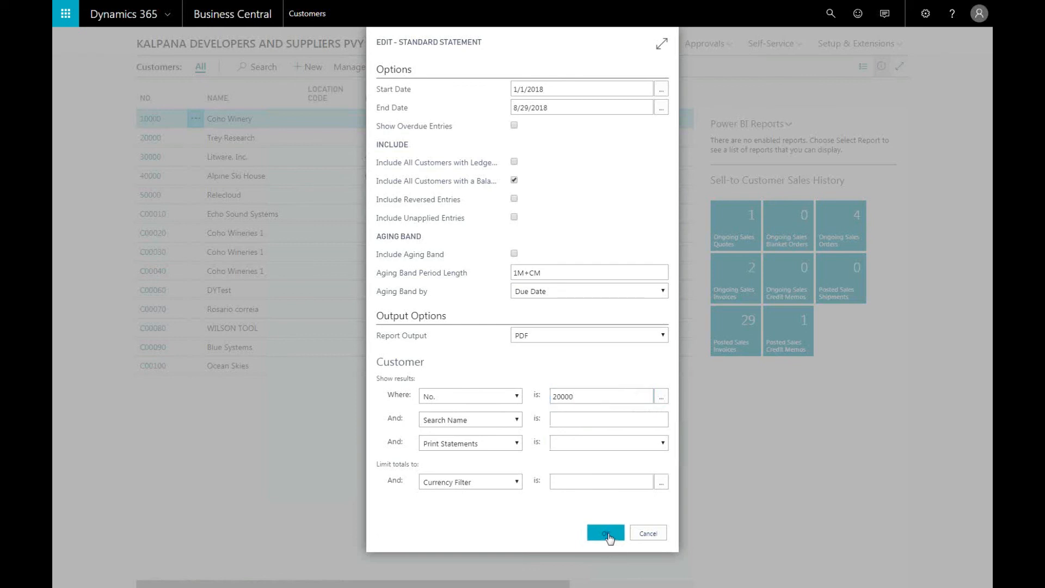
- Generate the statement as a PDF and view the downloaded Trey Research file in the browser
{"action": "left_click", "coordinate": [605, 532]}
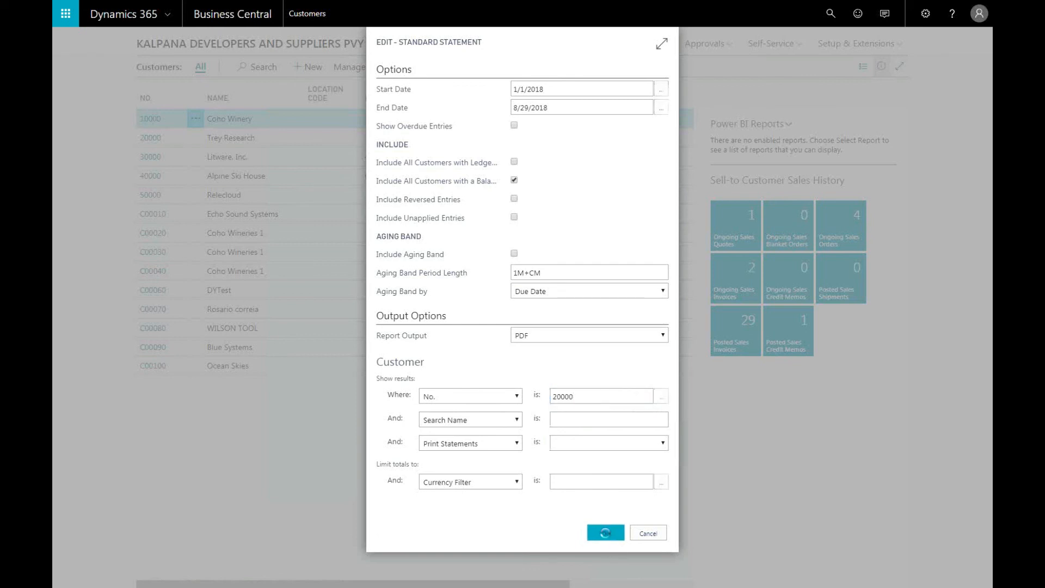
{"action": "left_click", "coordinate": [604, 532]}
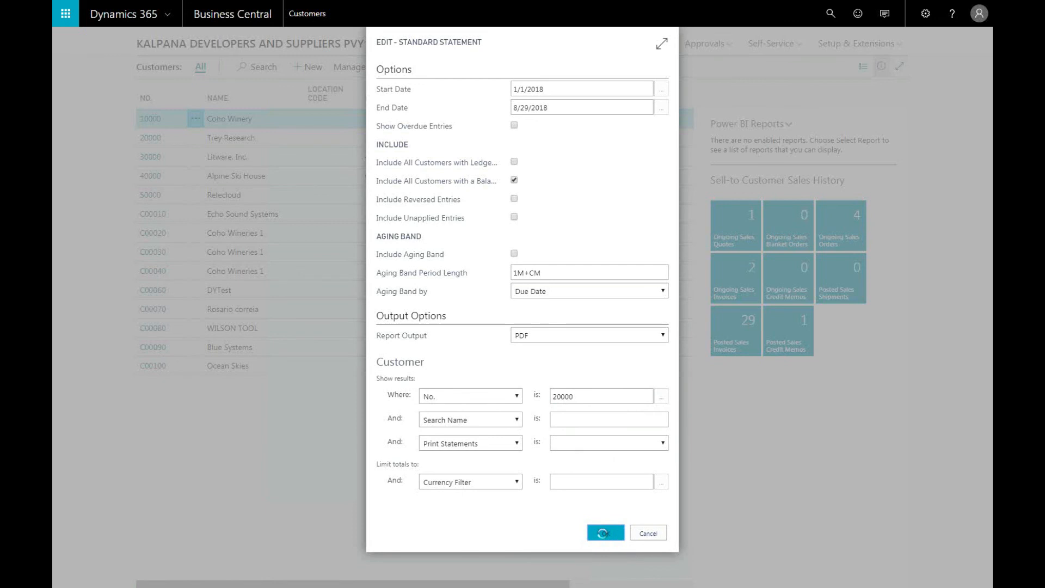
{"action": "left_click", "coordinate": [603, 533]}
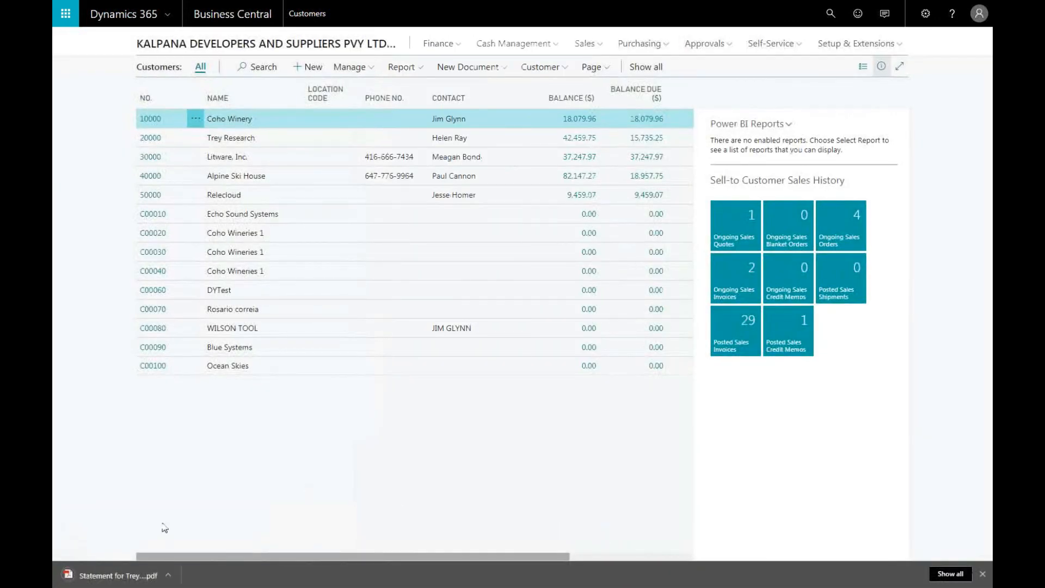
{"action": "left_click", "coordinate": [113, 575]}
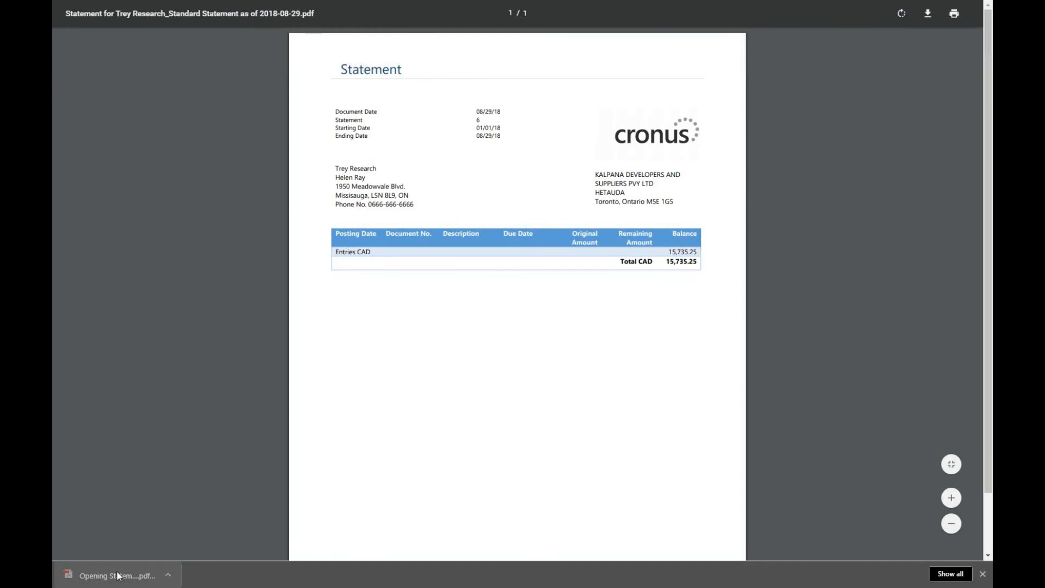